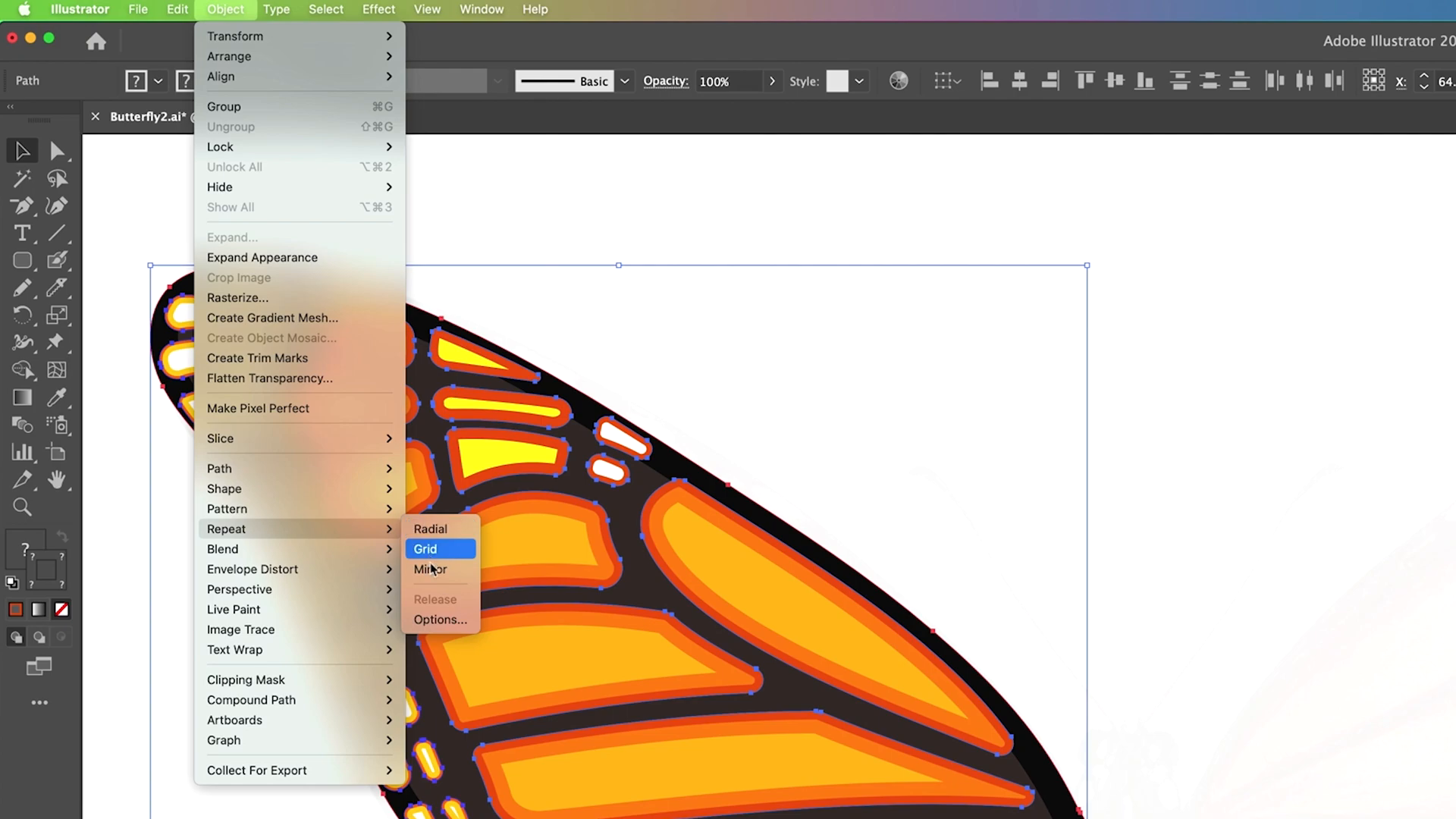
# - Create Scatter Brush 1 from the butterfly with Scatter and Rotation set to Random, then accept
pyautogui.click(429, 569)
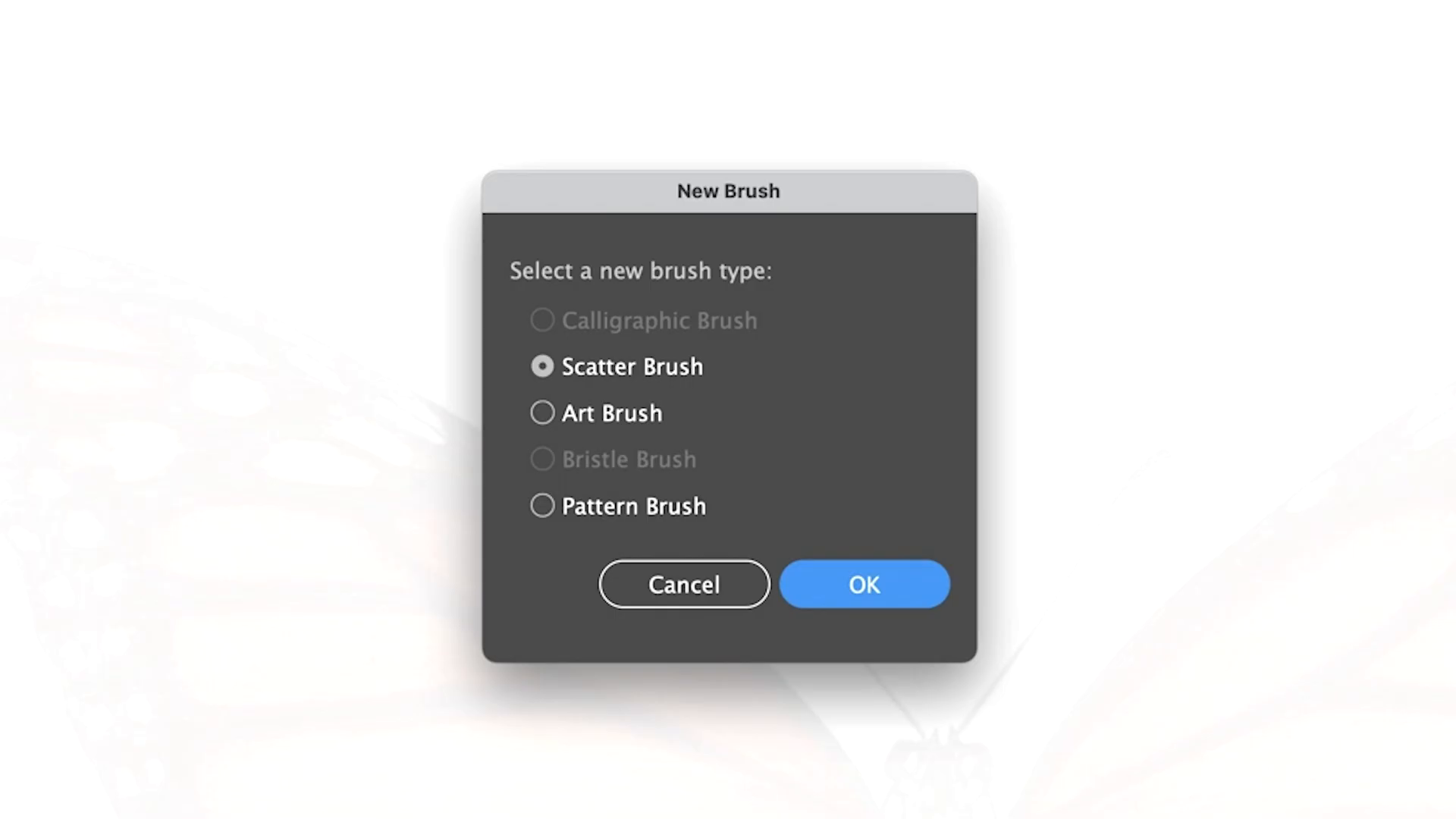
pyautogui.click(861, 584)
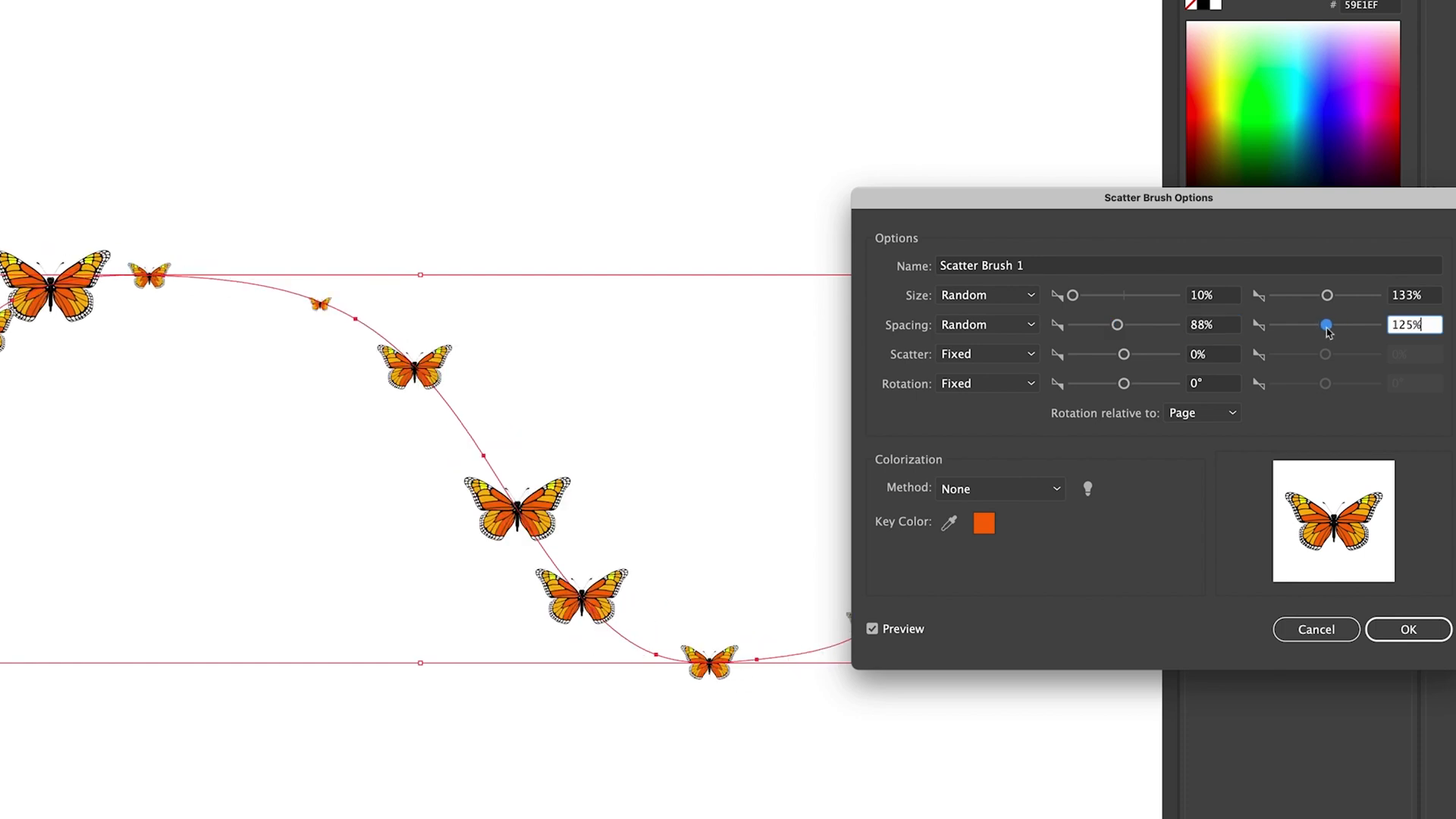
pyautogui.click(987, 384)
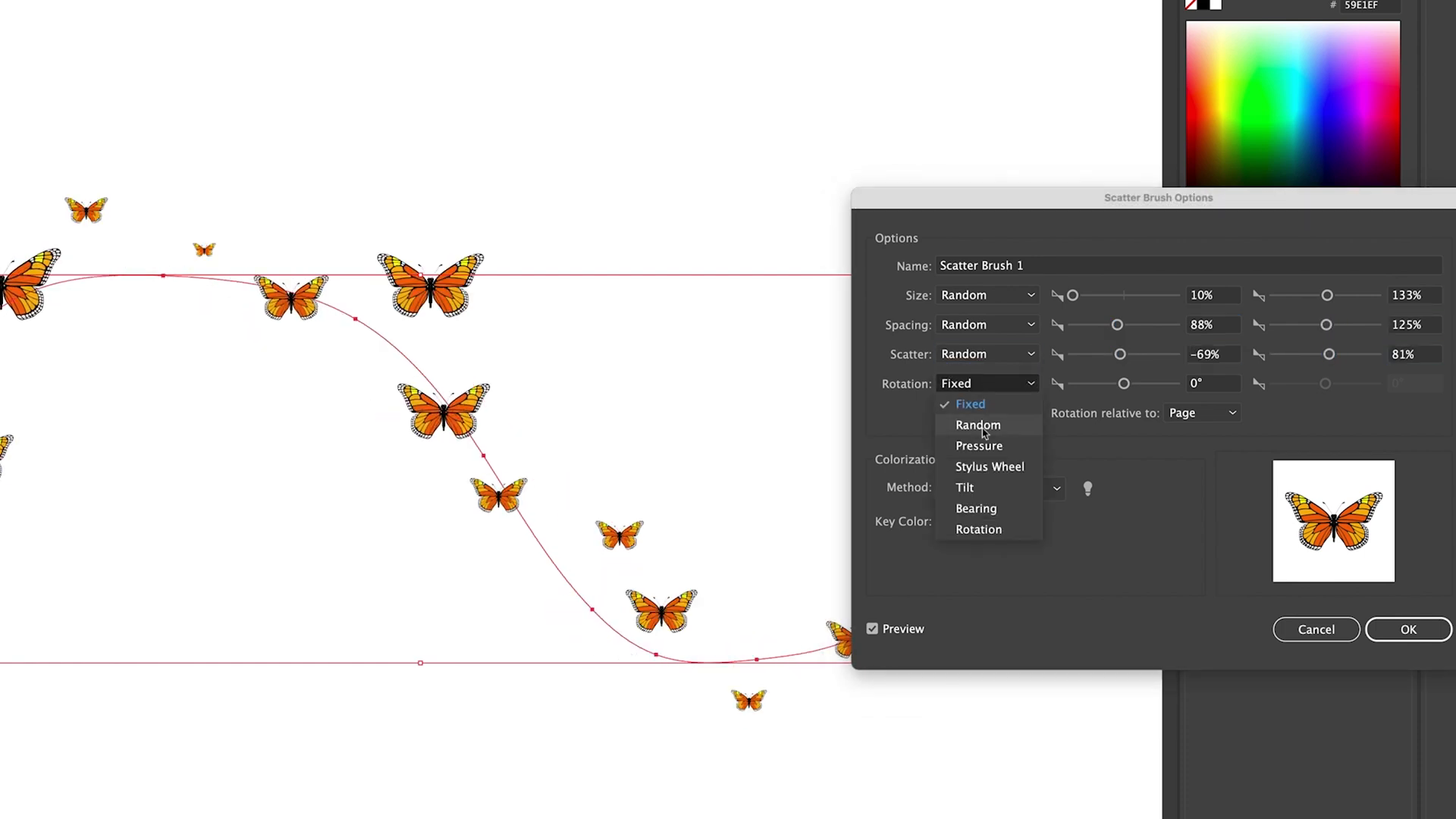
pyautogui.click(977, 424)
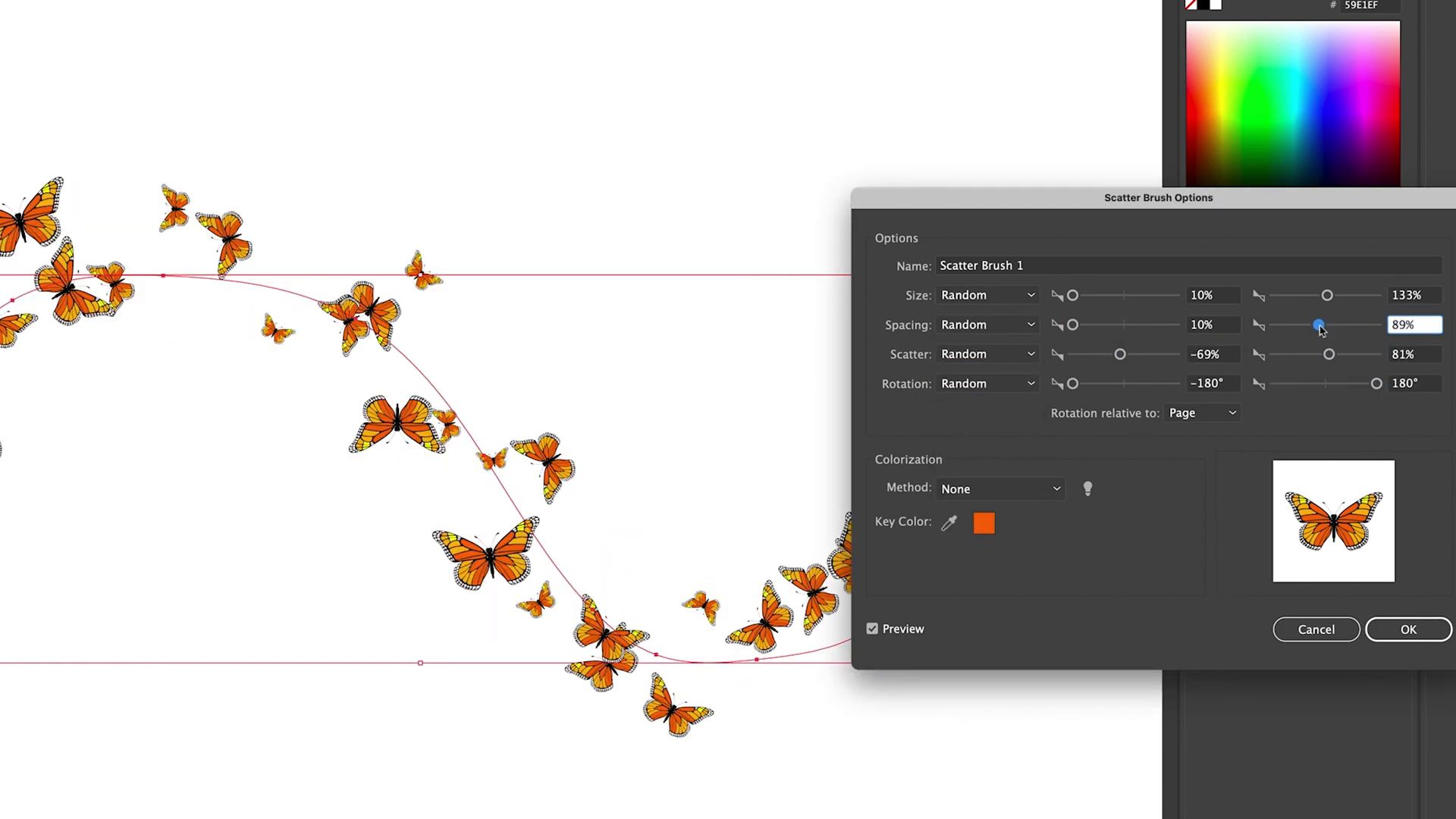
pyautogui.click(1408, 627)
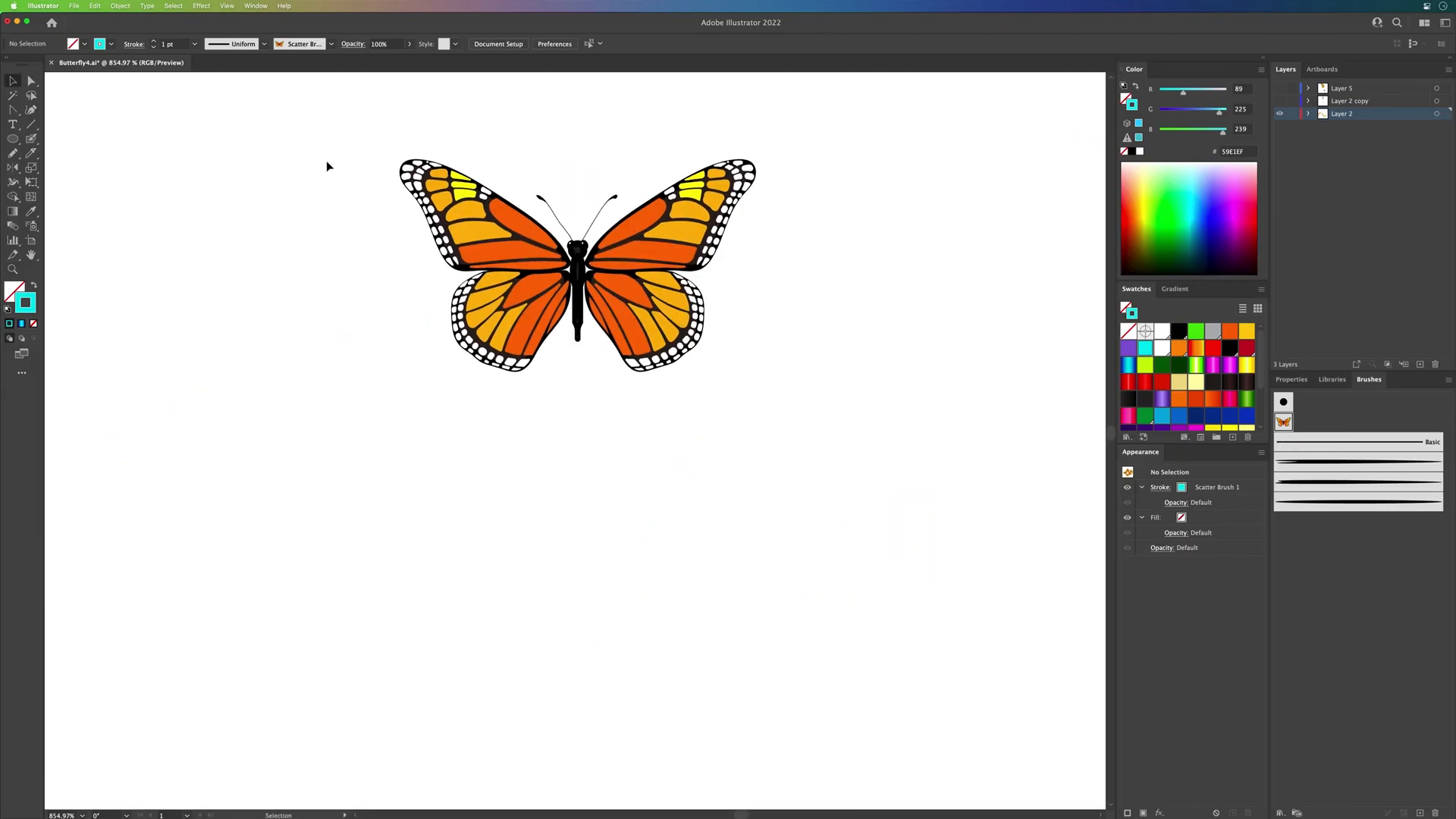